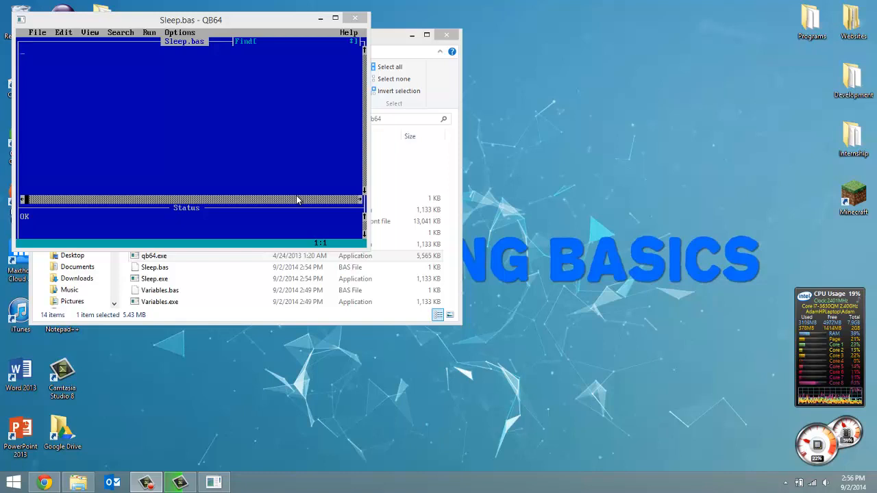
pyautogui.moveTo(144, 62)
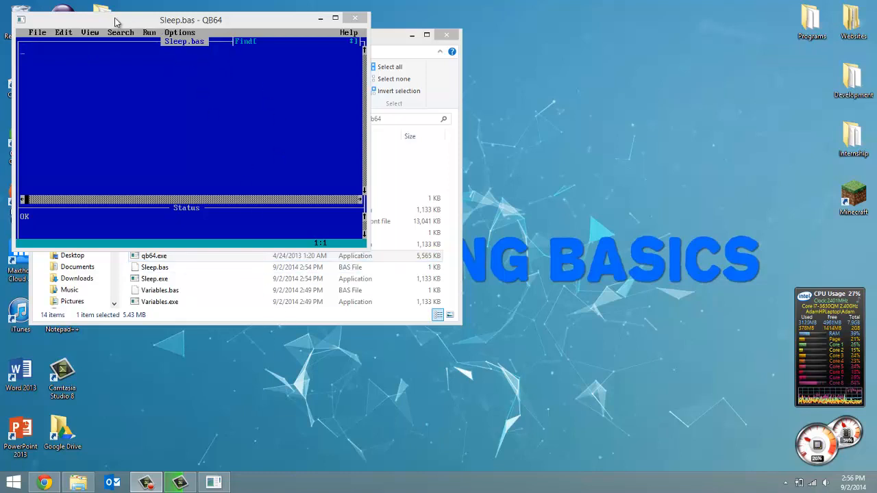
pyautogui.moveTo(217, 48)
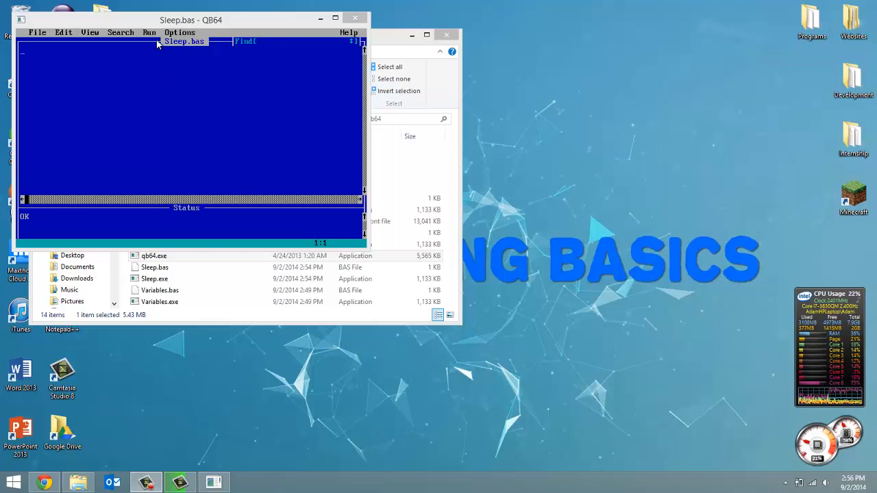
pyautogui.moveTo(164, 83)
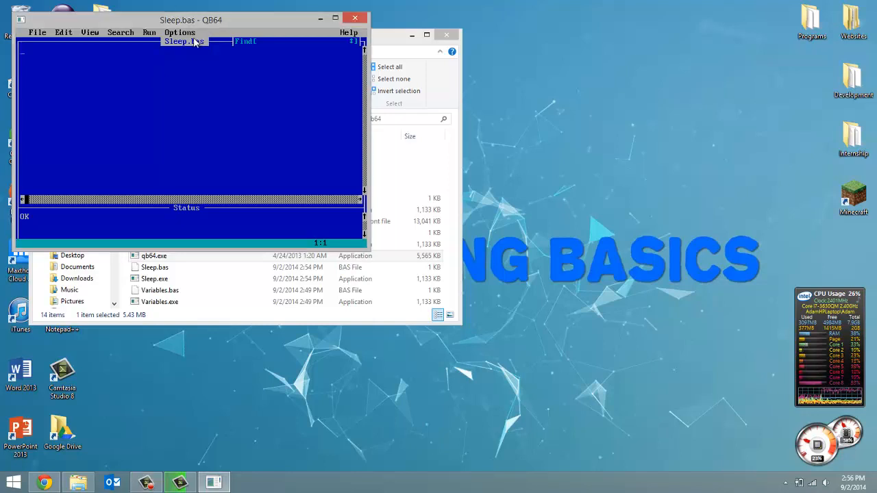
# Step: Write PRINT "HELLO WORLD!!!" and a second PRINT line introducing the author by name
pyautogui.write('PRINT')
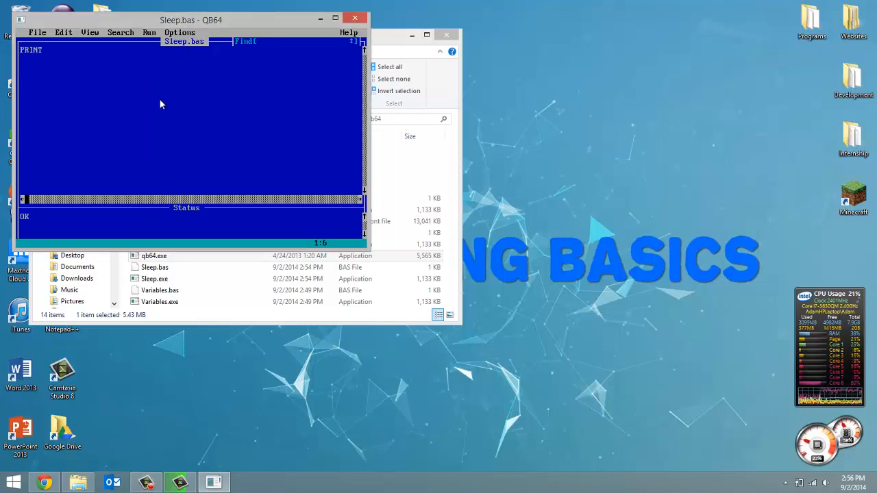
pyautogui.write('"')
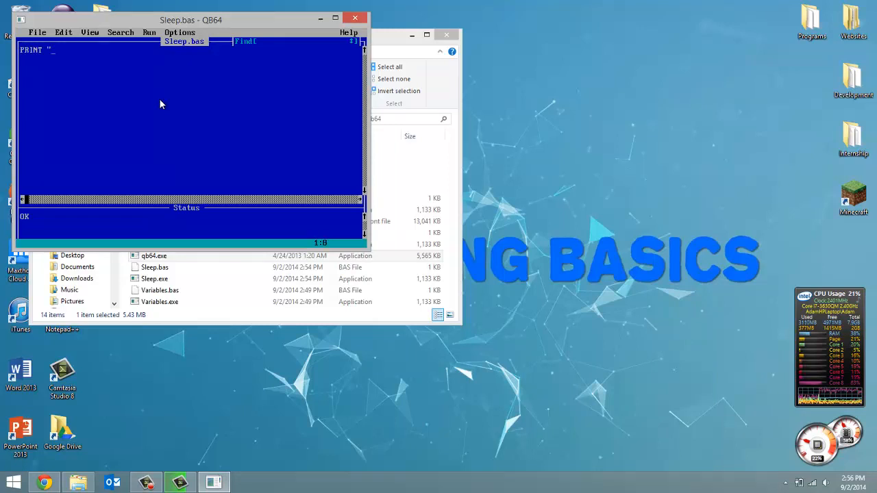
pyautogui.write('HELLO WORLD!')
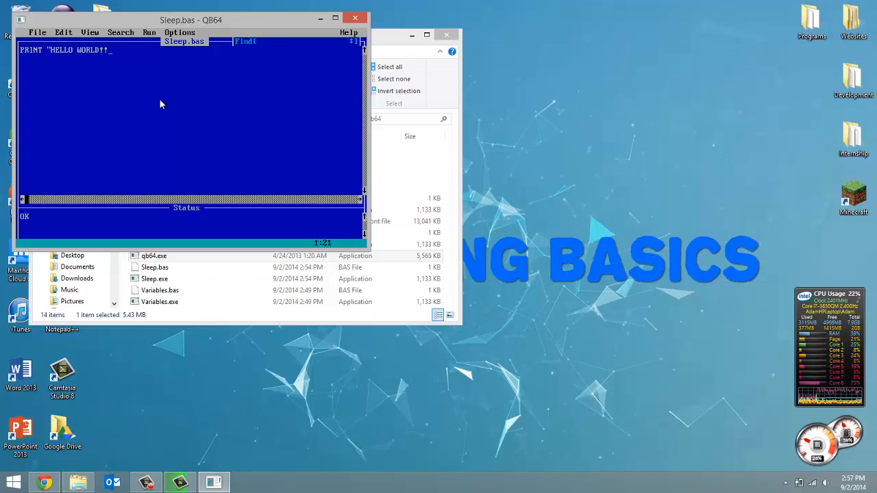
pyautogui.write('!"')
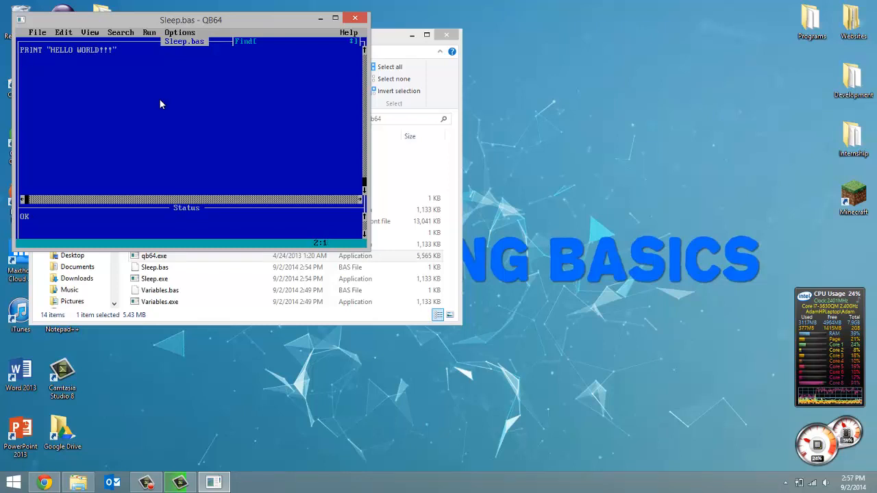
pyautogui.write('PRINT "I am')
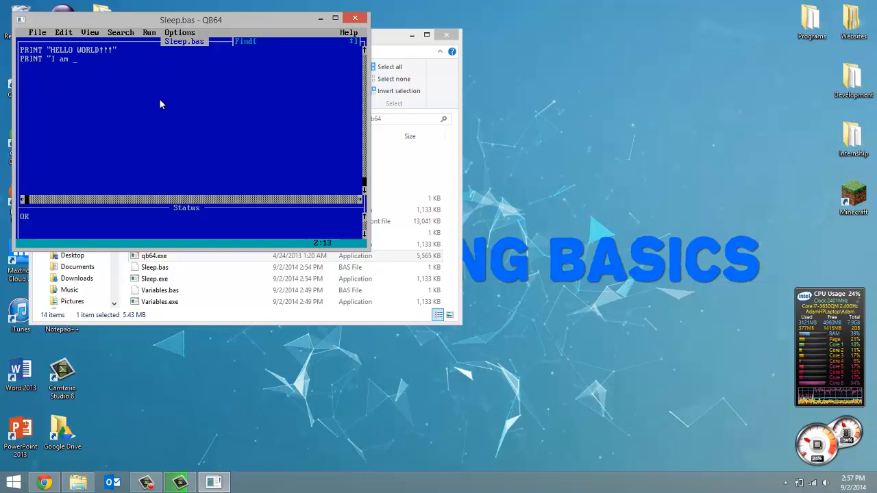
pyautogui.write('Ad')
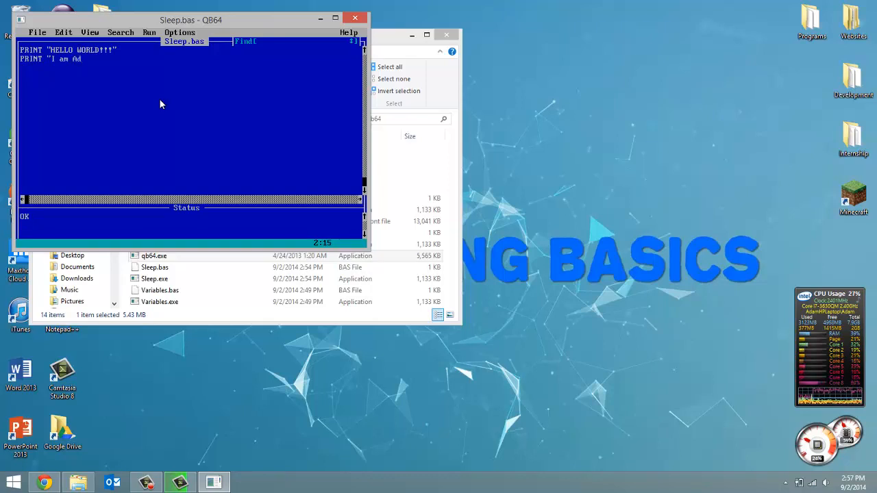
pyautogui.write('am"')
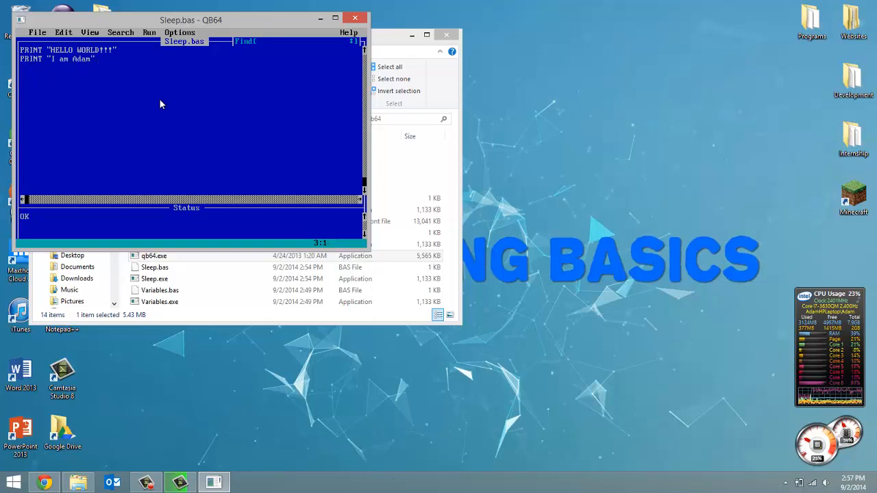
# Step: Add the third PRINT line "and I am 19" to complete the three-line program
pyautogui.write('PRINT')
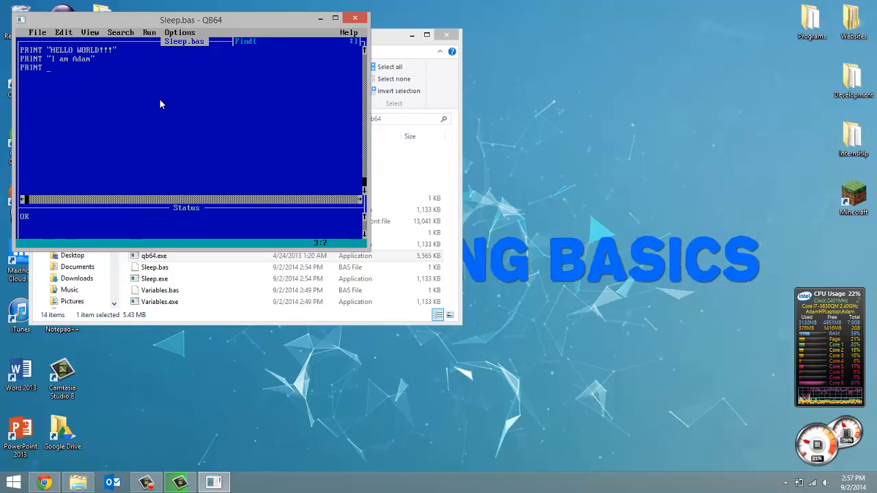
pyautogui.write('"')
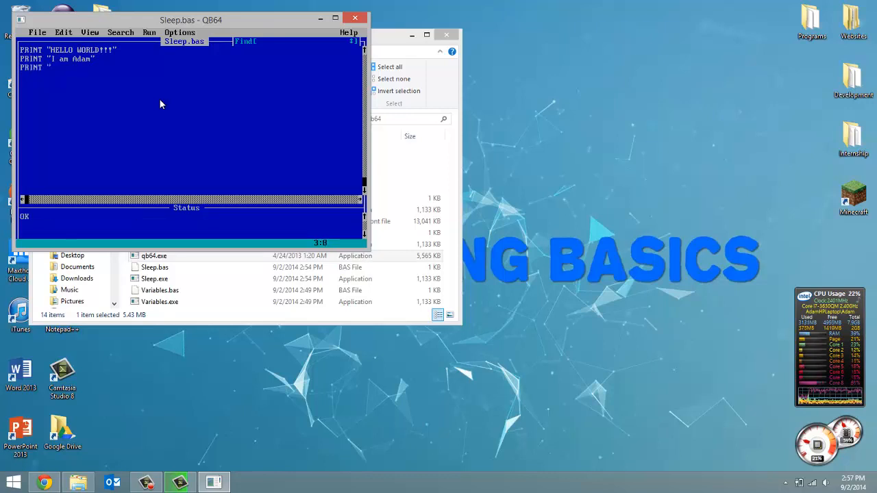
pyautogui.write('and I am 19')
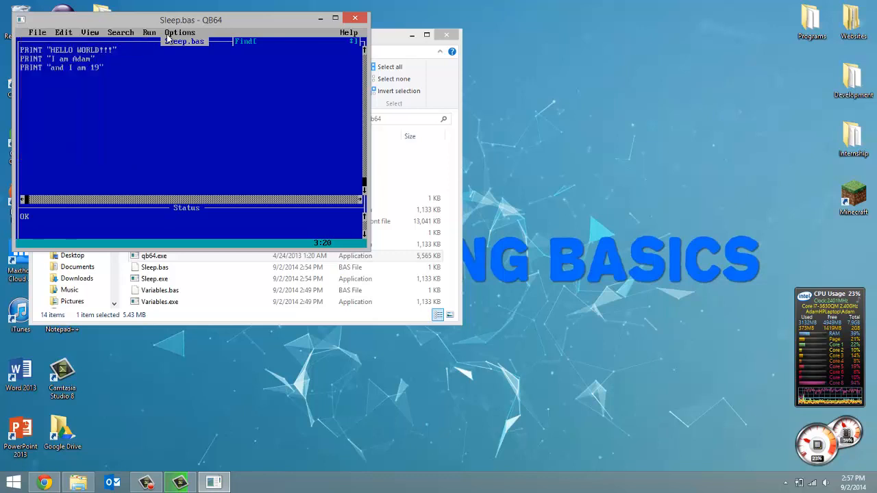
pyautogui.click(148, 33)
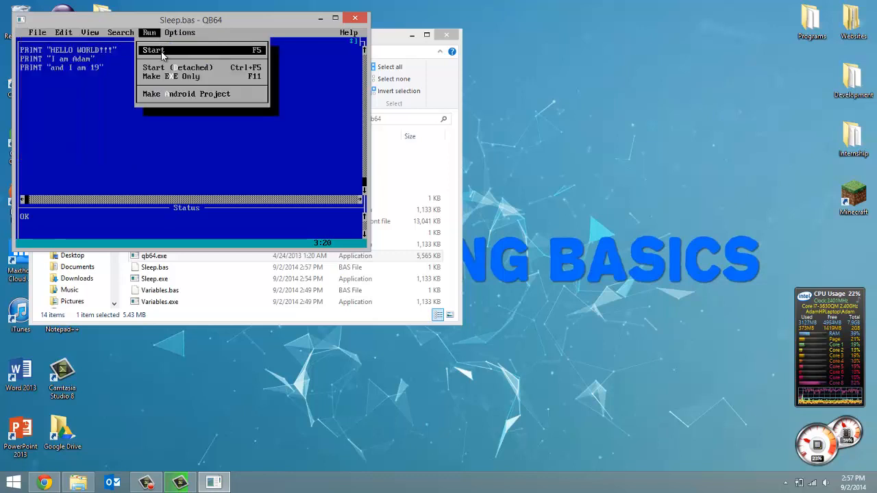
# Step: Run Sleep.bas so all three messages appear in the output window
pyautogui.click(153, 49)
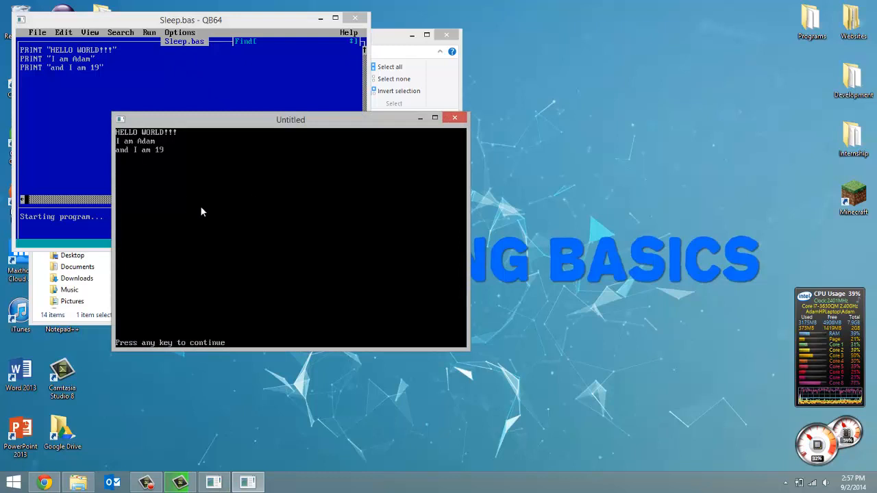
pyautogui.moveTo(148, 148)
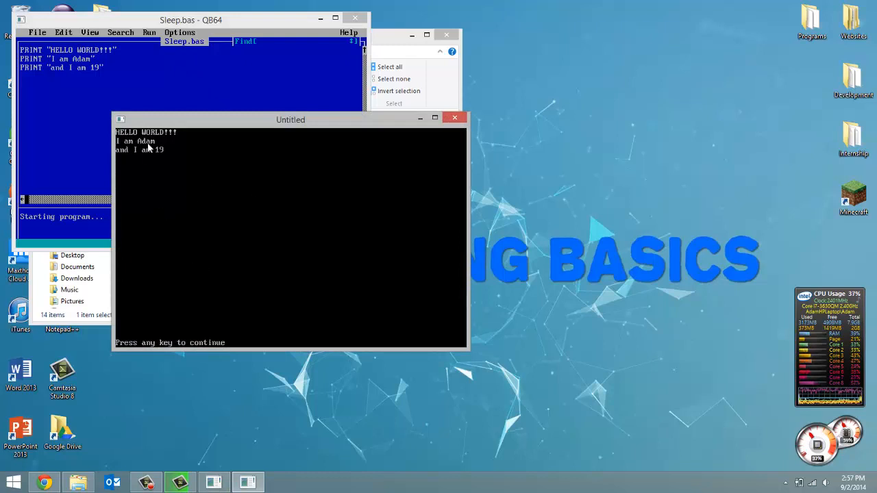
pyautogui.moveTo(161, 140)
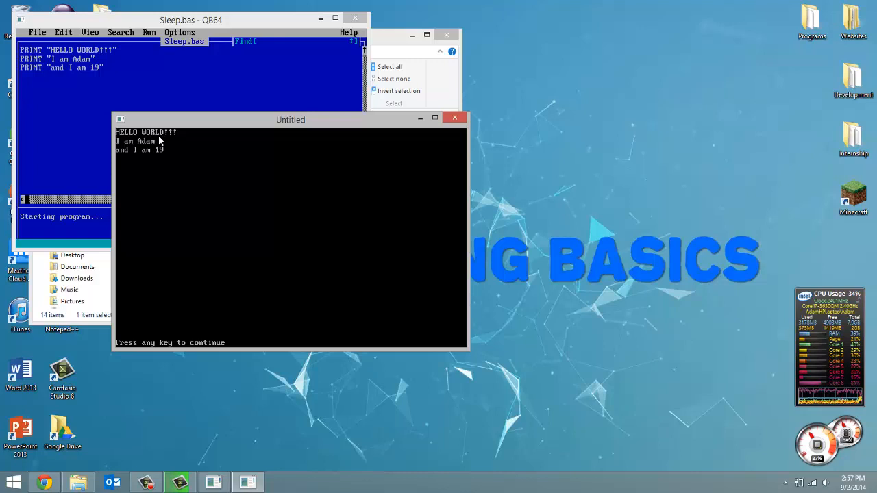
pyautogui.moveTo(170, 156)
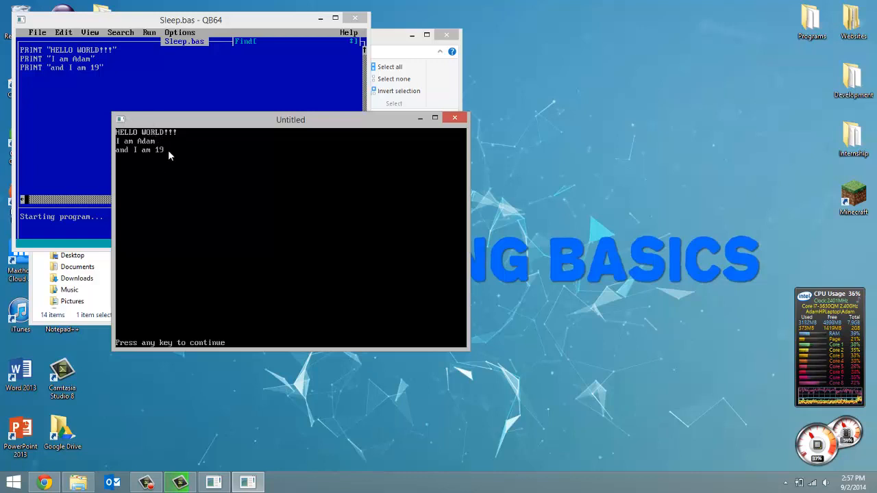
pyautogui.moveTo(189, 205)
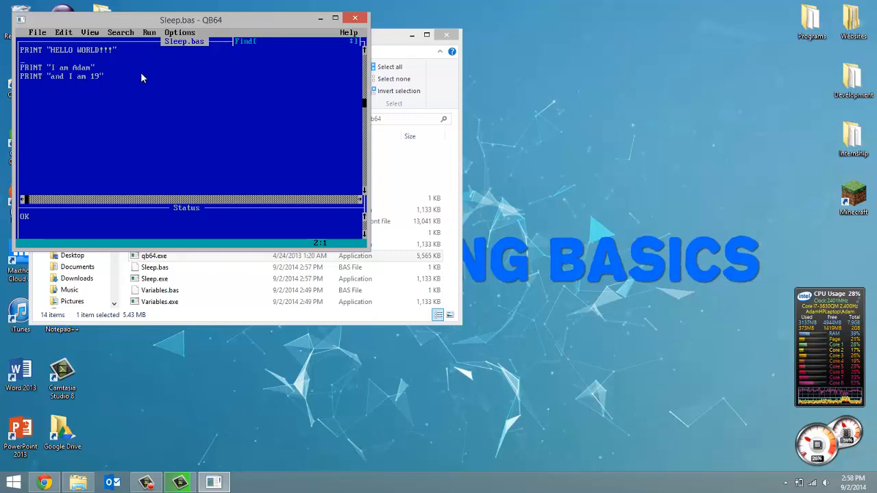
# Step: Write SLEEP 1 'pauses program for 1 second under the first PRINT statement
pyautogui.write('SL')
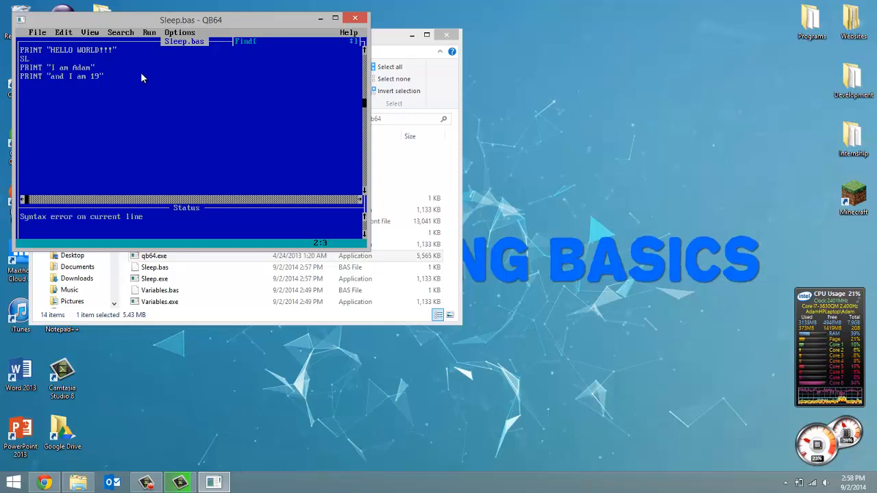
pyautogui.write('EEP')
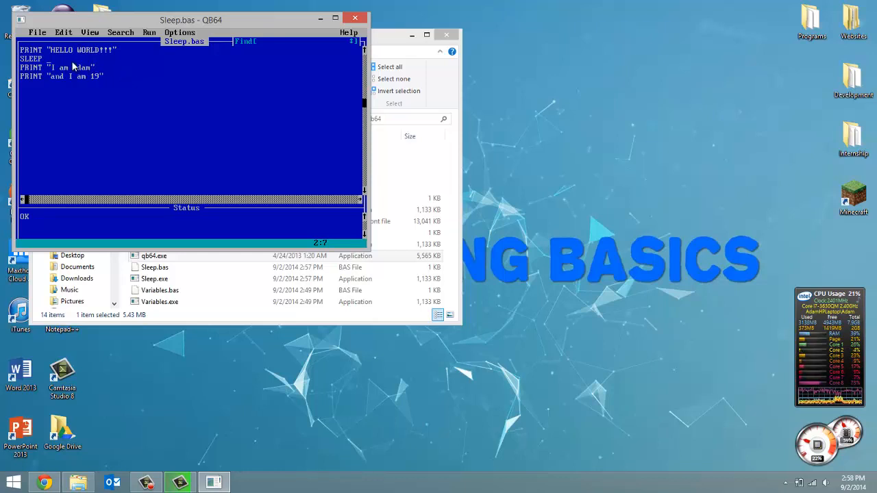
pyautogui.write('1')
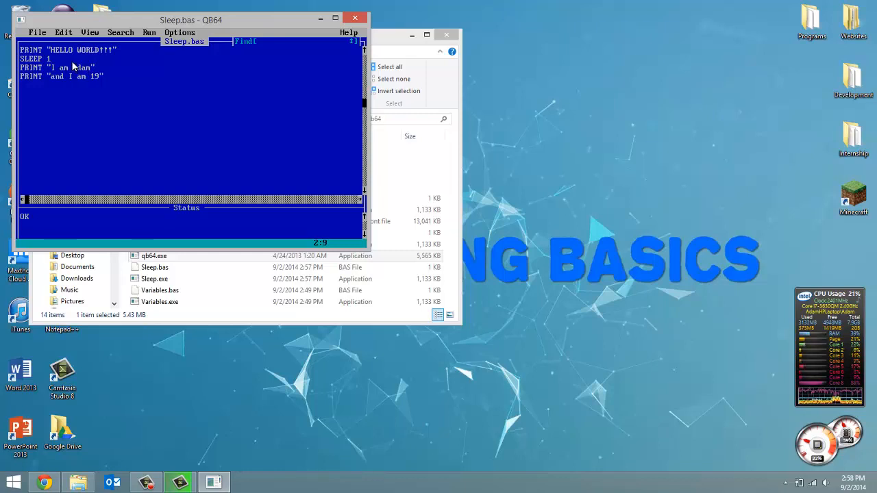
pyautogui.write("'pauses program for 1 sec")
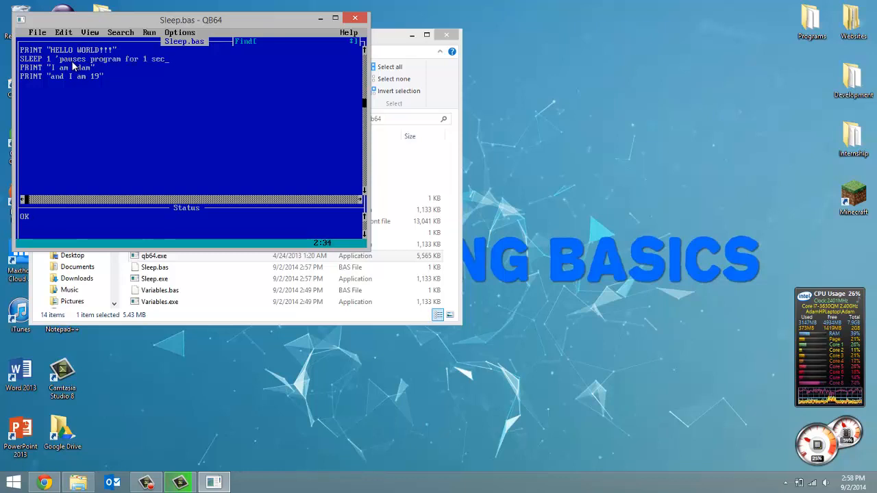
pyautogui.write('ond')
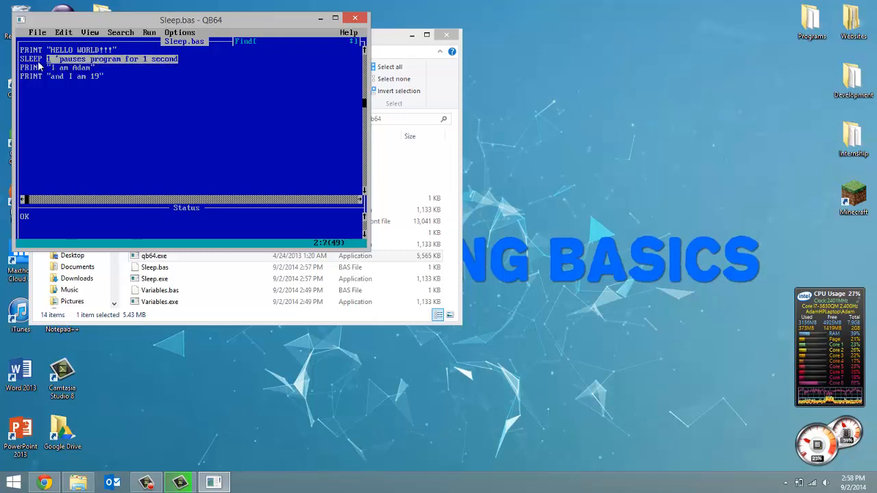
# Step: Paste a copy of the SLEEP 1 comment line after the second PRINT statement
pyautogui.click(63, 33)
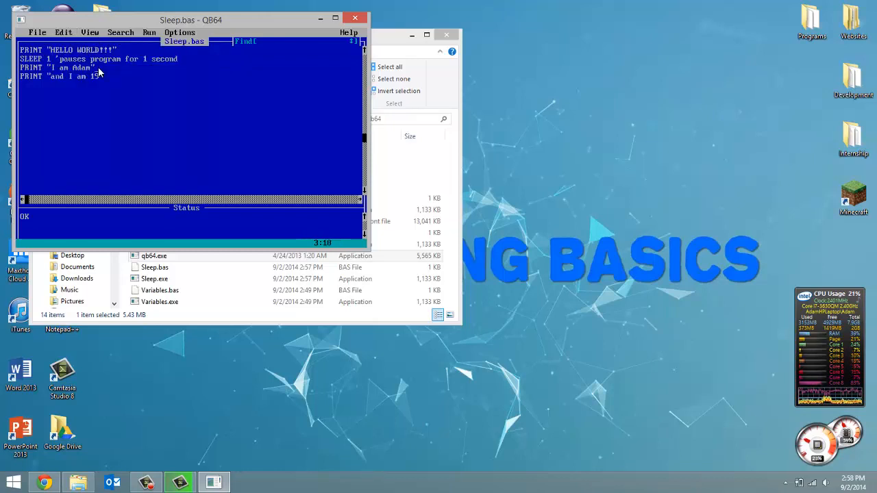
pyautogui.click(63, 33)
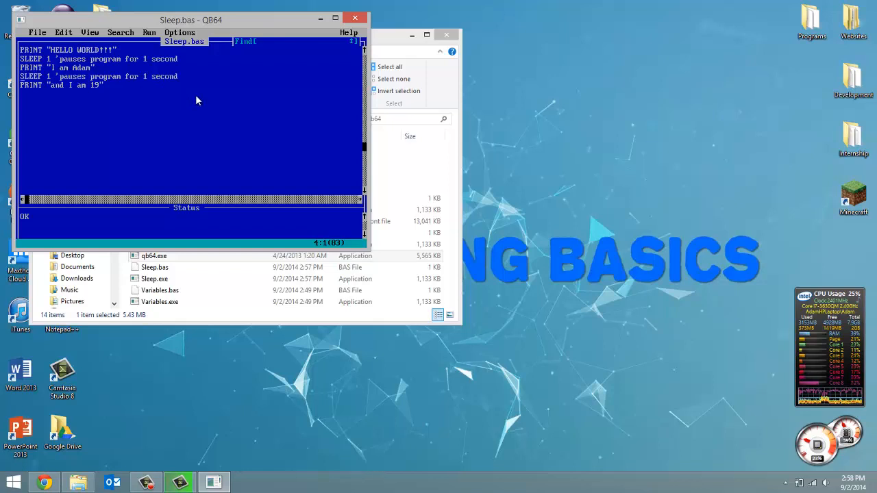
pyautogui.click(148, 33)
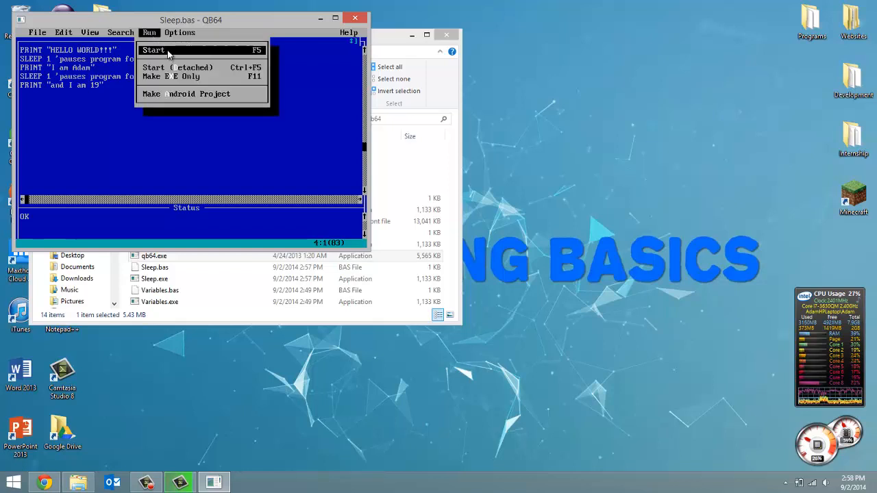
pyautogui.click(153, 49)
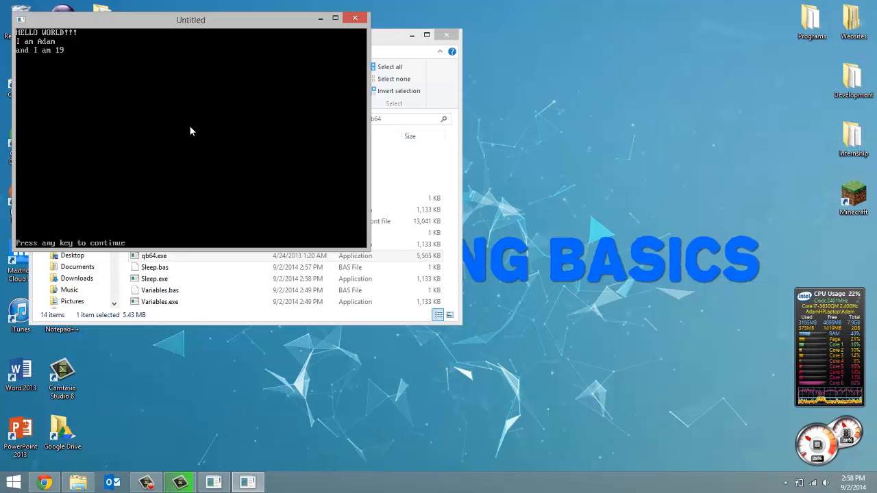
pyautogui.press('enter')
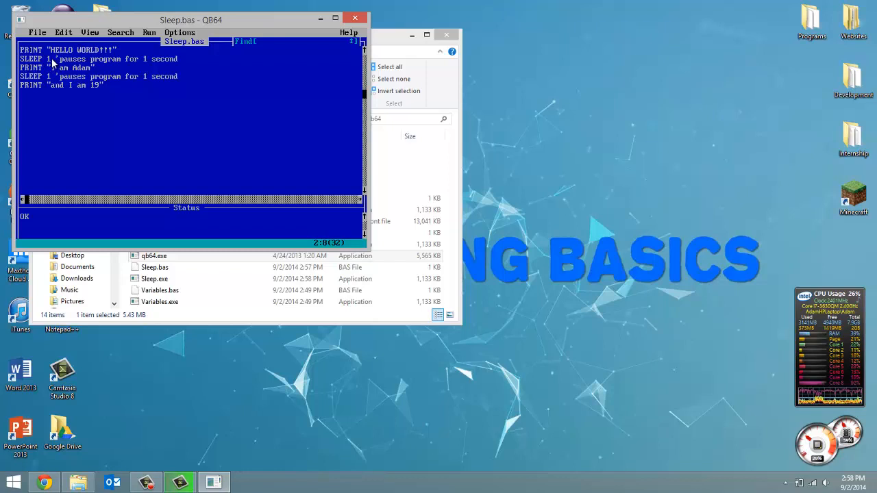
# Step: Change the first pause to SLEEP 1000, run the program, then close its output window
pyautogui.write('000')
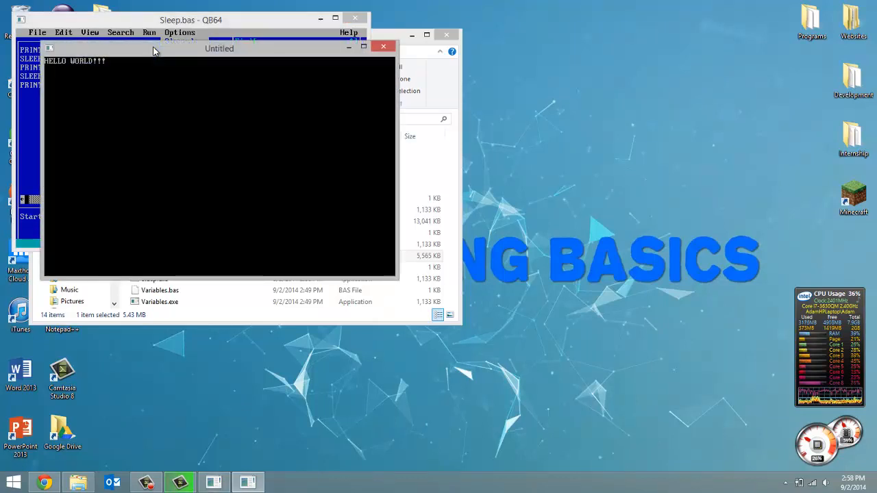
pyautogui.moveTo(99, 125)
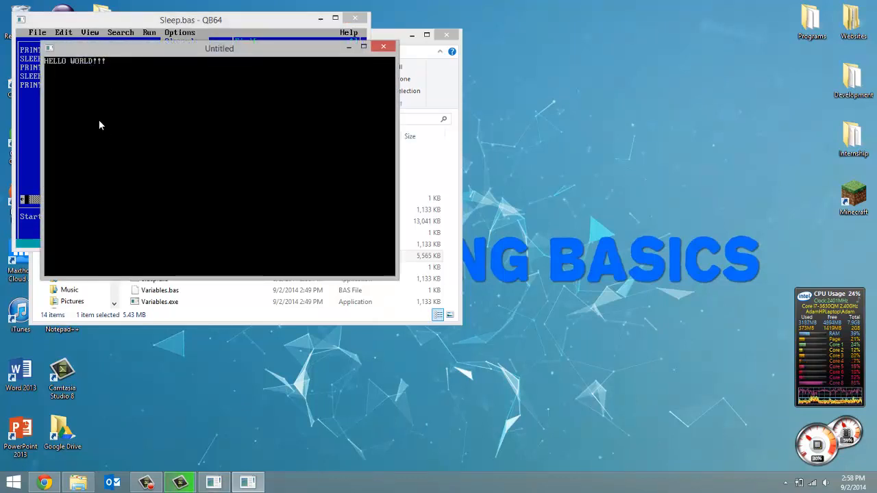
pyautogui.moveTo(189, 134)
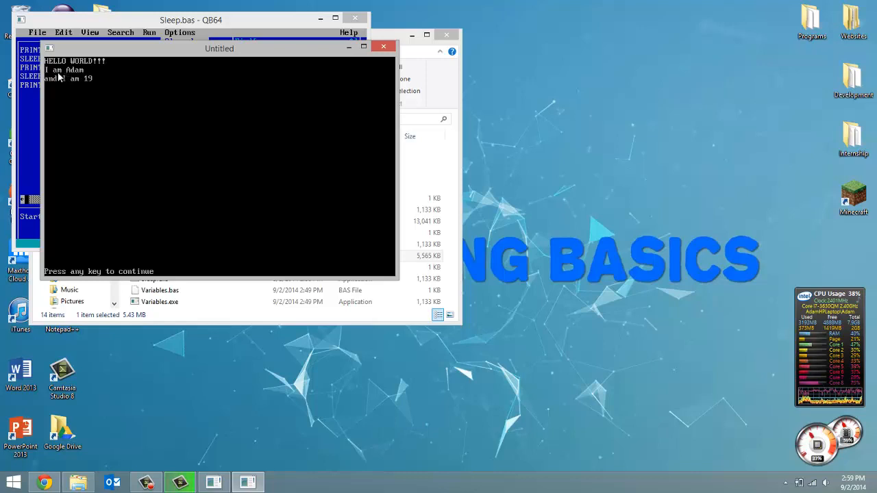
pyautogui.moveTo(49, 88)
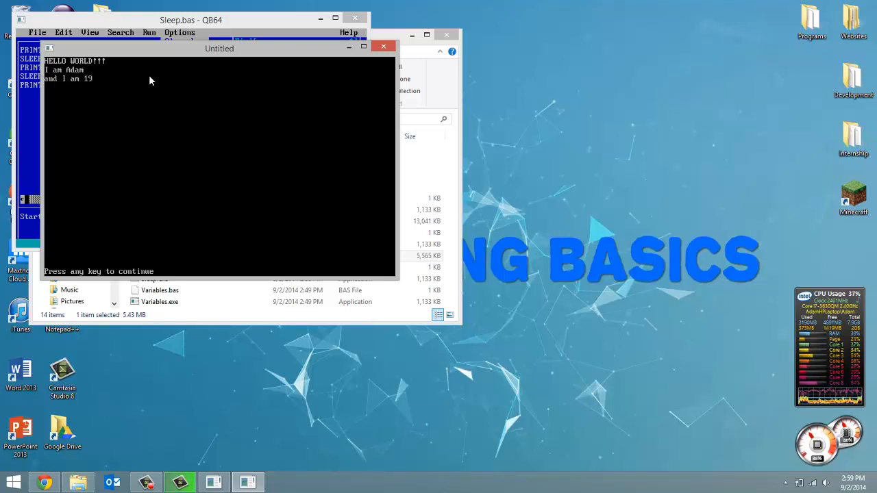
pyautogui.moveTo(383, 46)
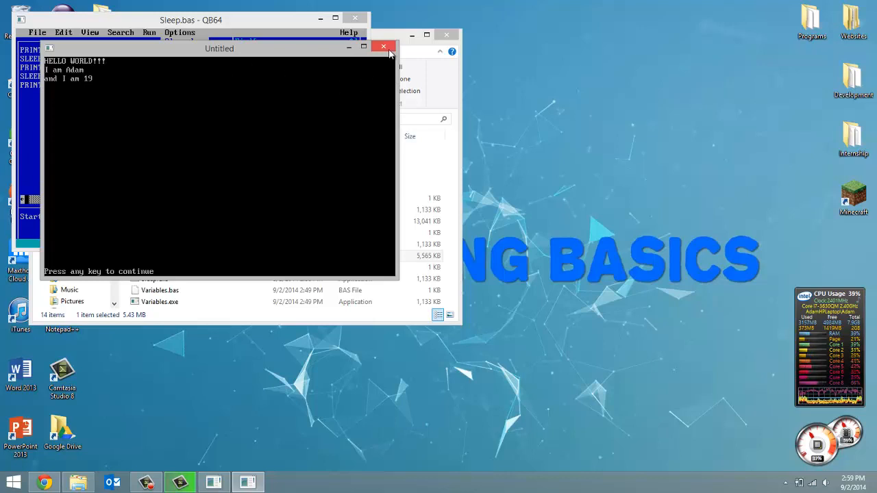
pyautogui.click(384, 47)
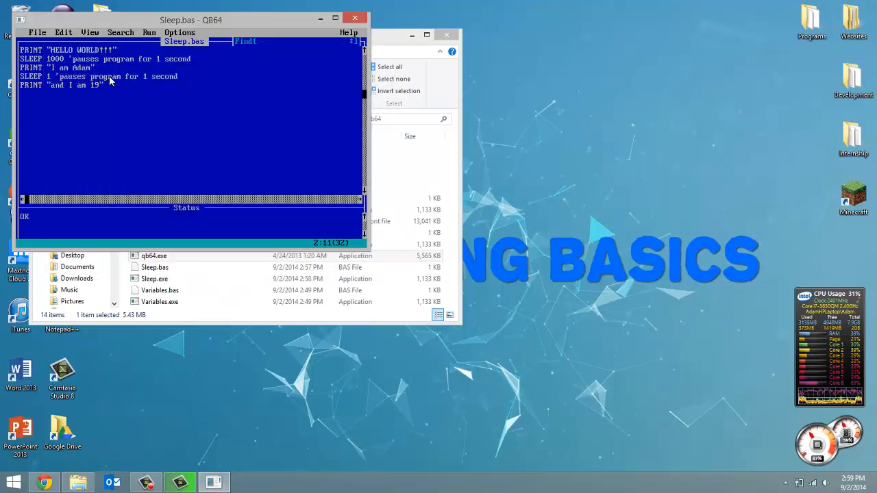